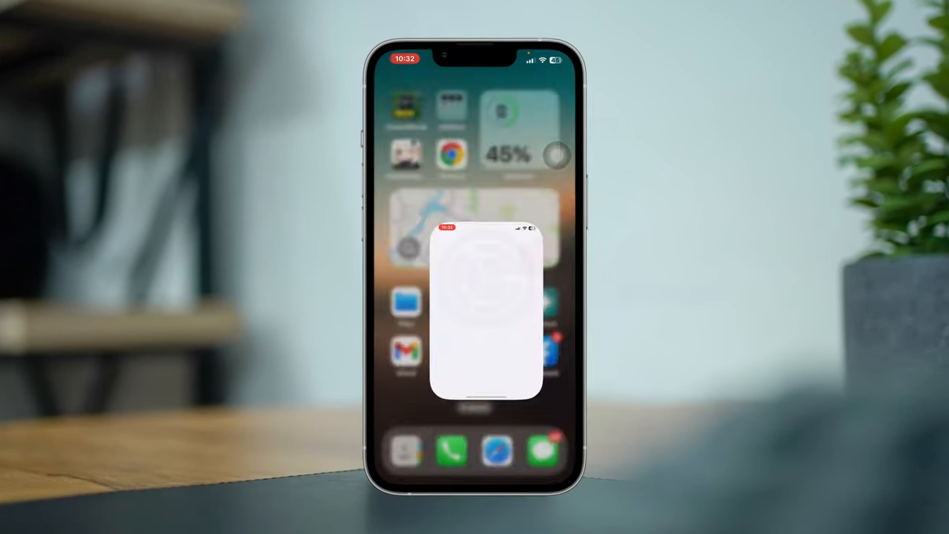
Step: Turn off Background App Refresh under Settings > General
{"action": "left_click", "coordinate": [475, 311]}
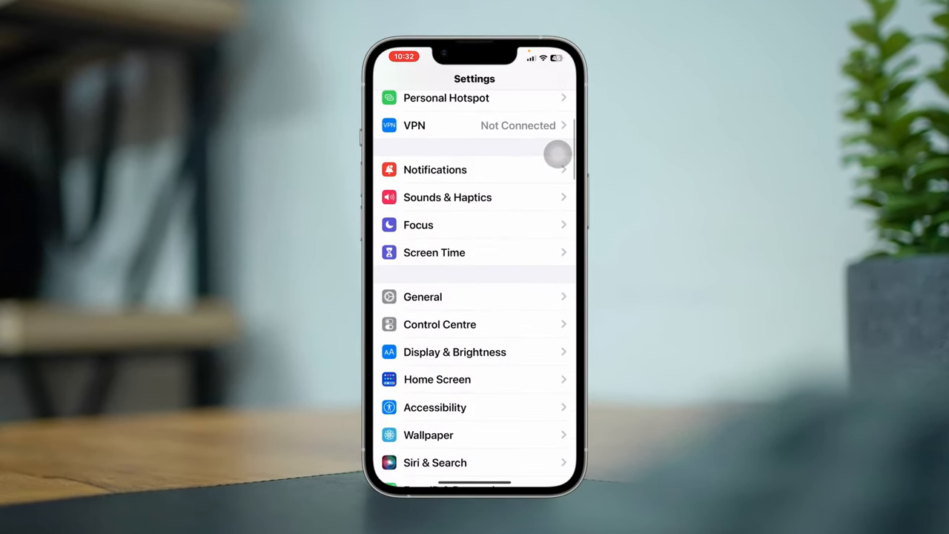
{"action": "left_click", "coordinate": [421, 296]}
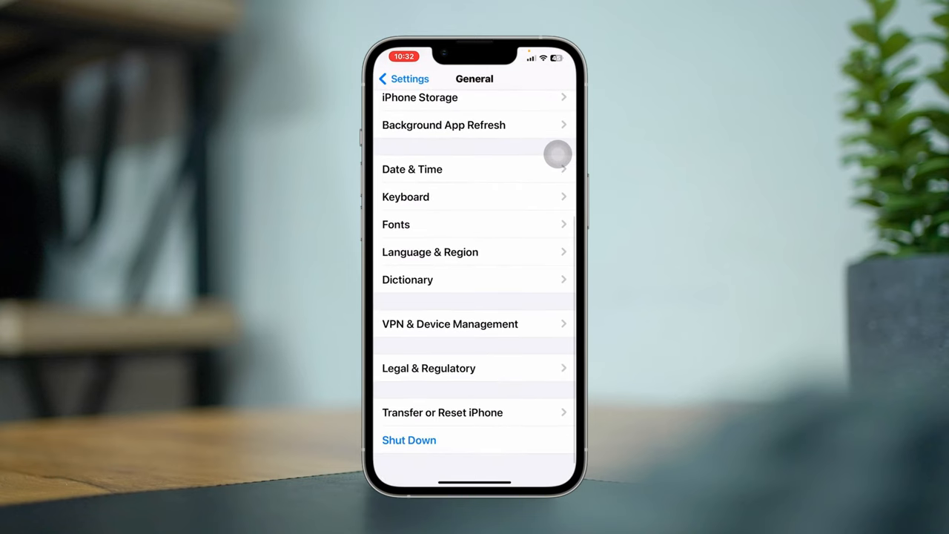
{"action": "left_click", "coordinate": [443, 124]}
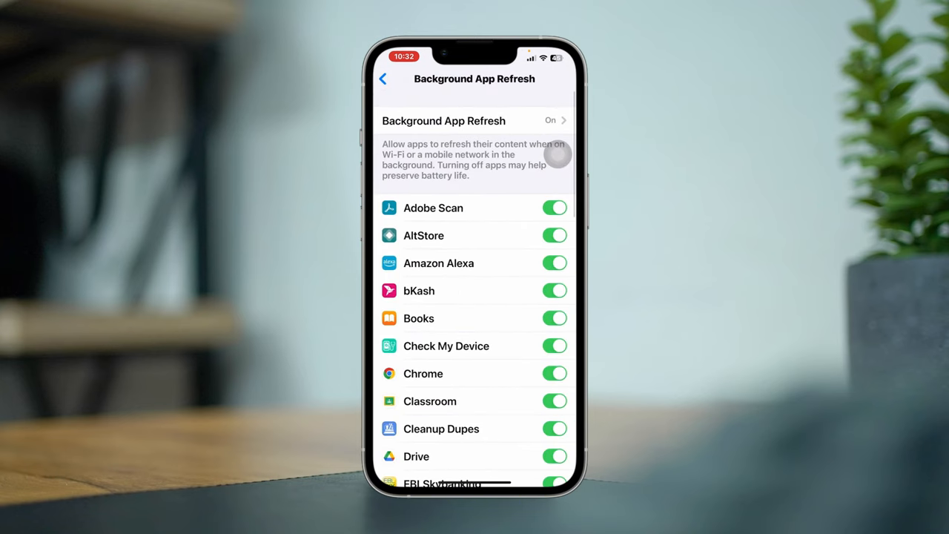
{"action": "left_click", "coordinate": [474, 120]}
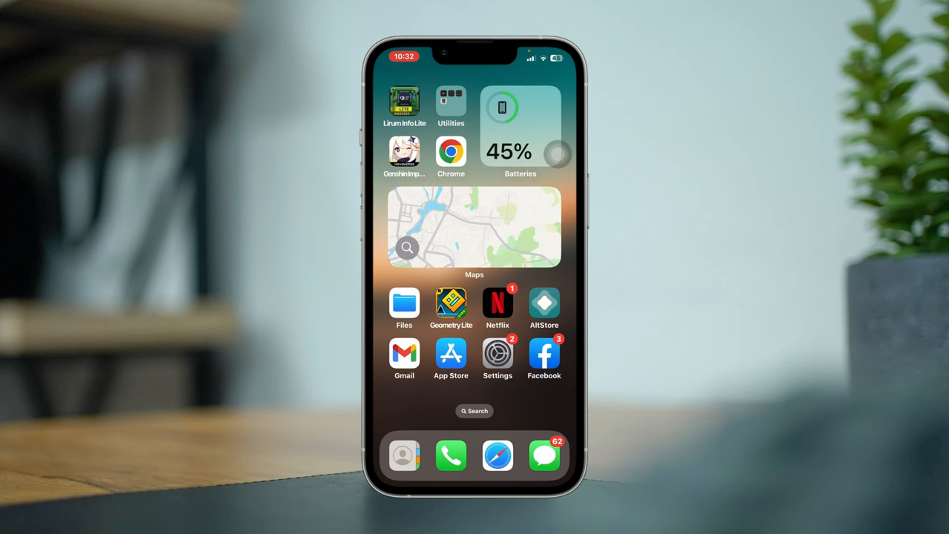
Step: Offload Mobile Legends: Bang Bang from iPhone Storage, keeping its documents and data
{"action": "left_click", "coordinate": [498, 355]}
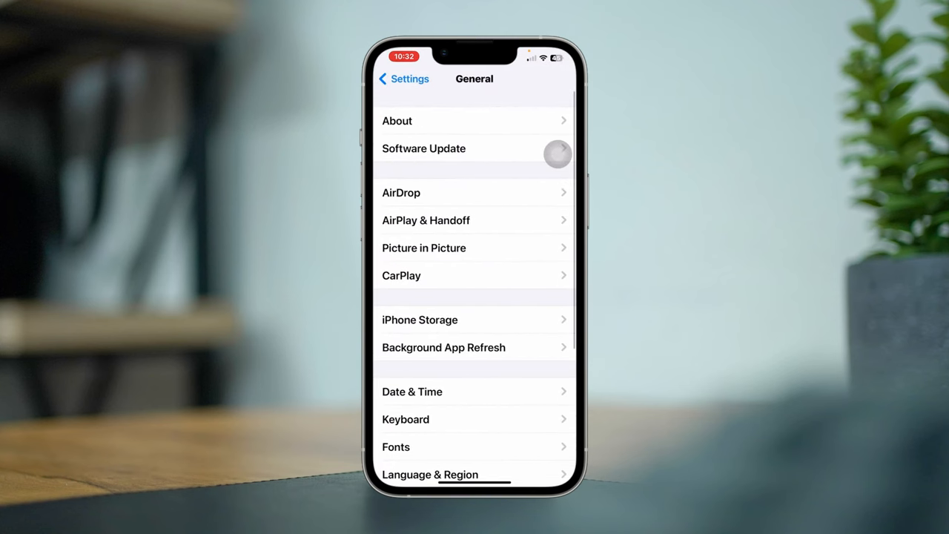
{"action": "left_click", "coordinate": [419, 320]}
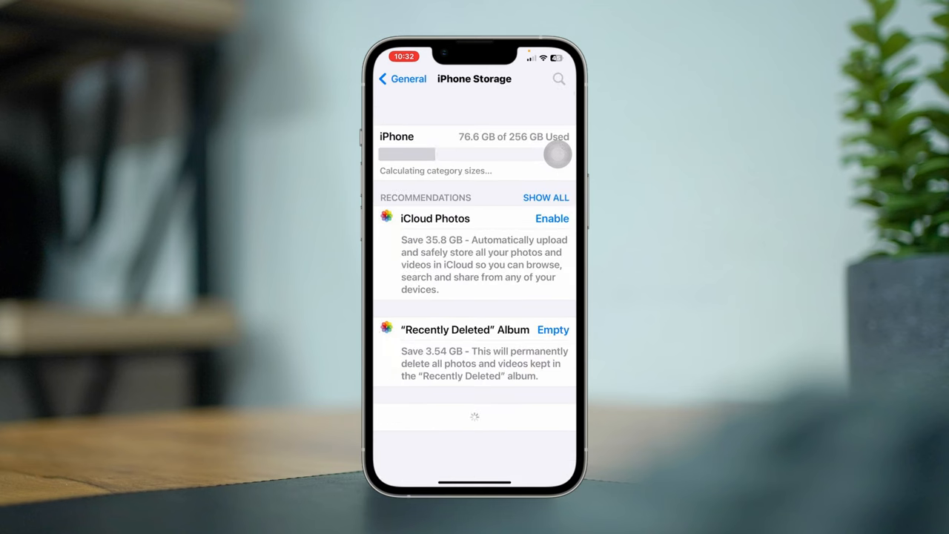
{"action": "left_click", "coordinate": [557, 78]}
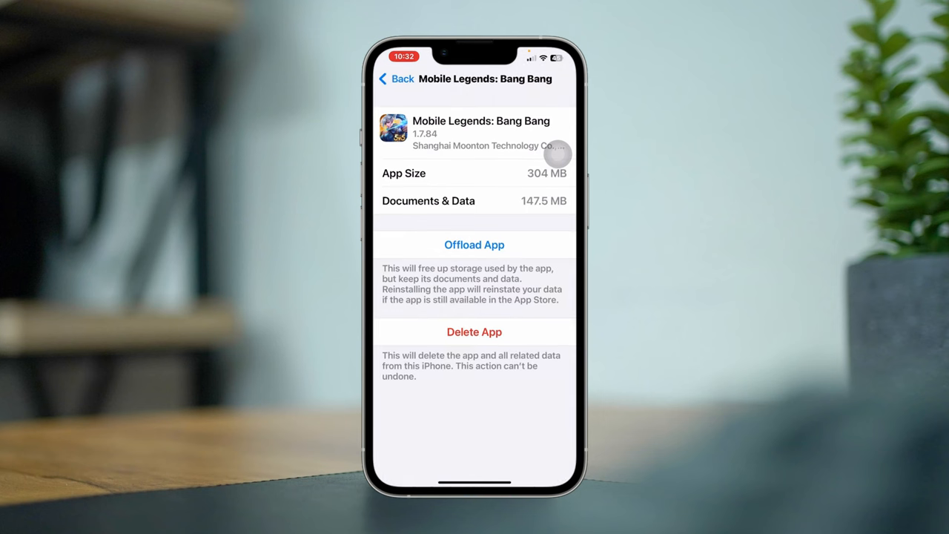
{"action": "left_click", "coordinate": [474, 244]}
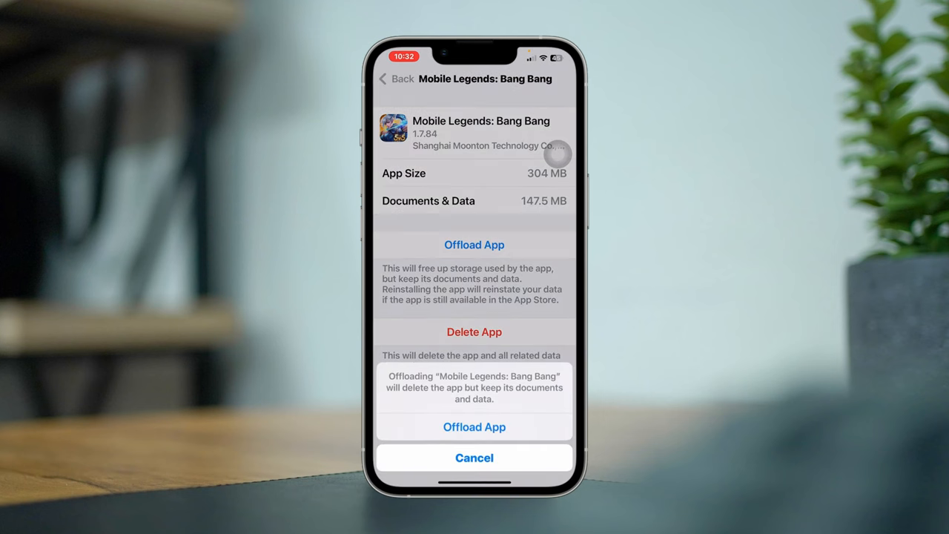
{"action": "left_click", "coordinate": [475, 427]}
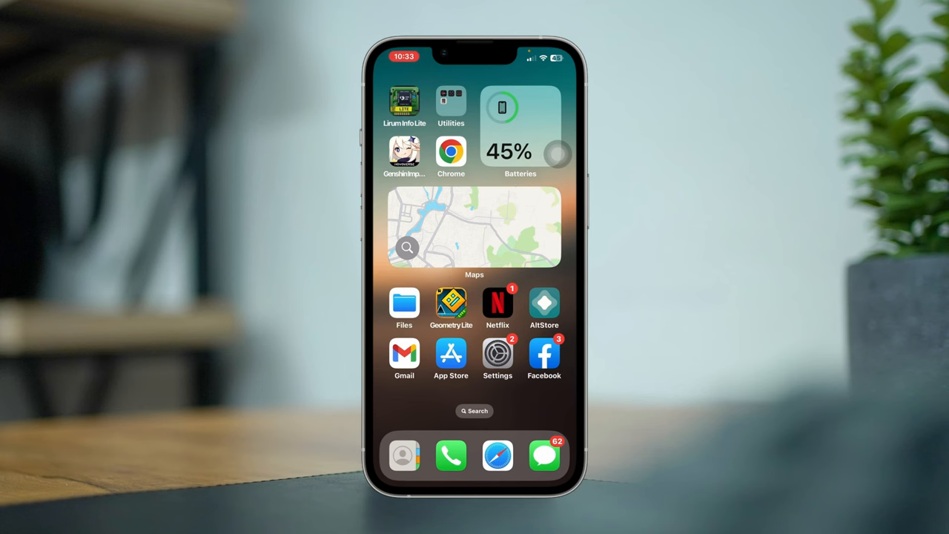
Step: Delete Mario Kart and its data from iPhone Storage after Subway Surf begins offloading
{"action": "left_click", "coordinate": [498, 354]}
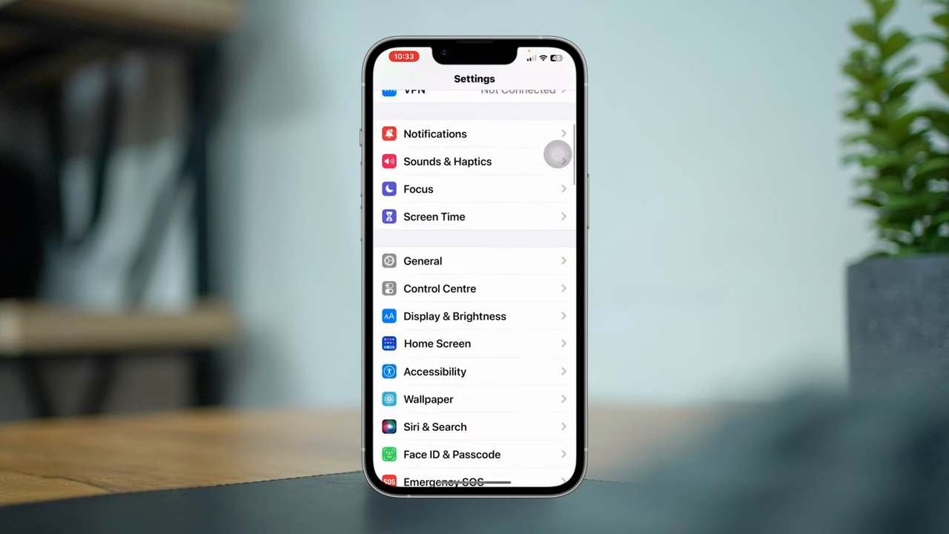
{"action": "left_click", "coordinate": [421, 261]}
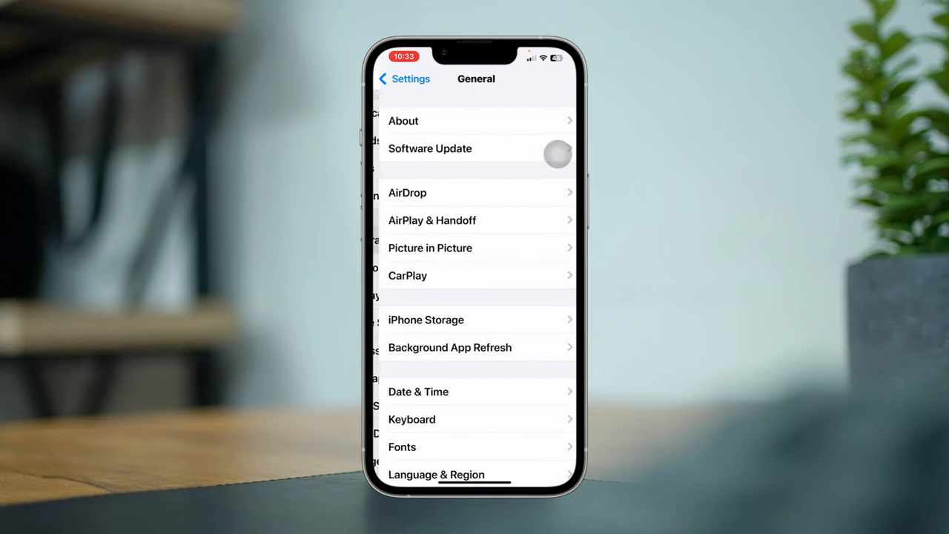
{"action": "left_click", "coordinate": [425, 320]}
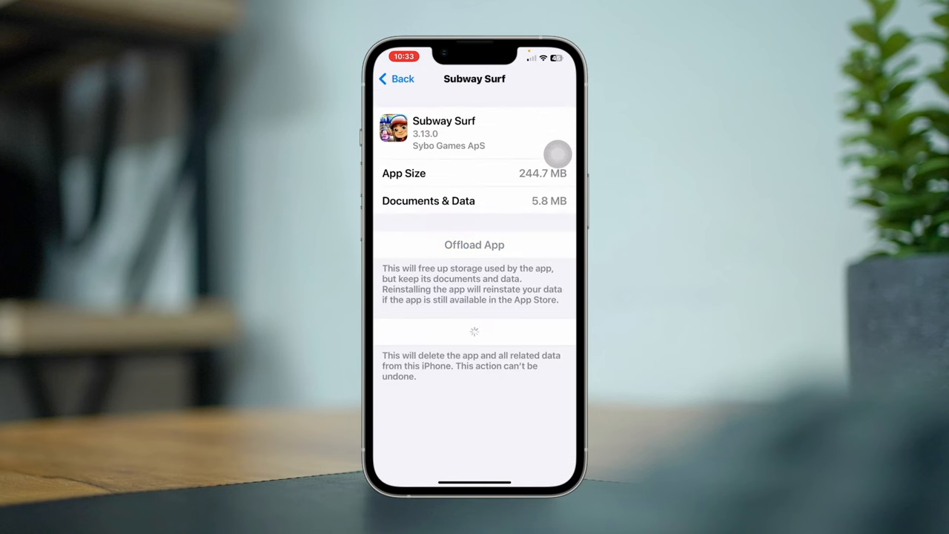
{"action": "left_click", "coordinate": [474, 332]}
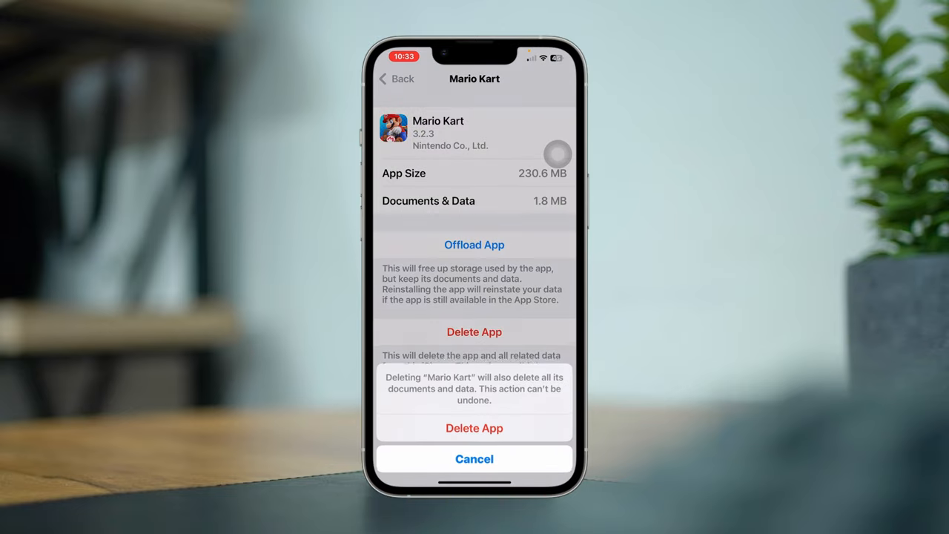
{"action": "left_click", "coordinate": [474, 427]}
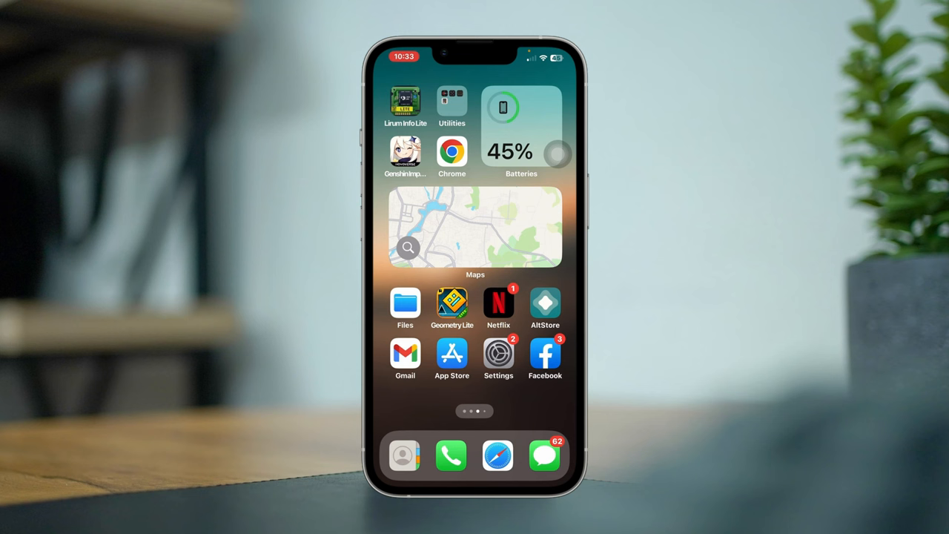
Step: Begin Prepare for New iPhone from General > Transfer or Reset iPhone via Get Started
{"action": "left_click", "coordinate": [498, 352]}
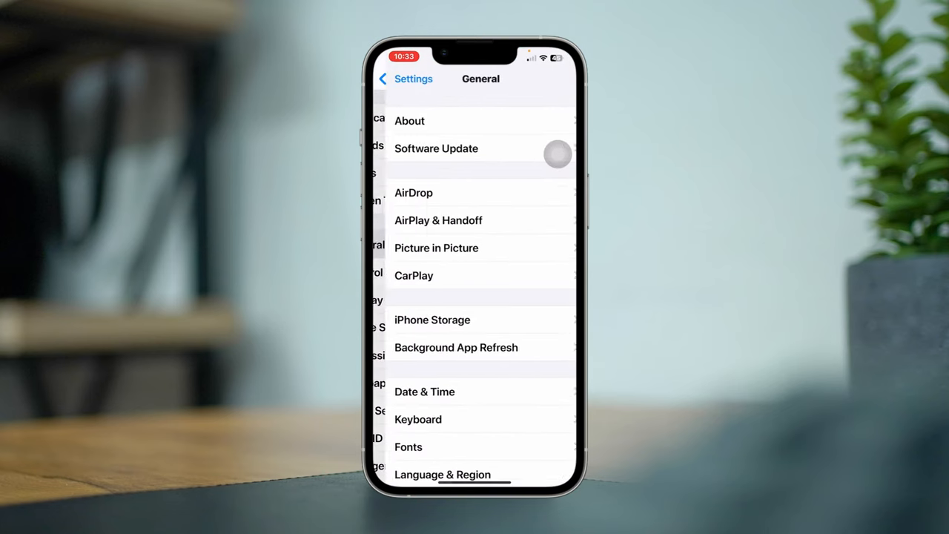
{"action": "scroll", "scroll_direction": "down", "scroll_amount": 3}
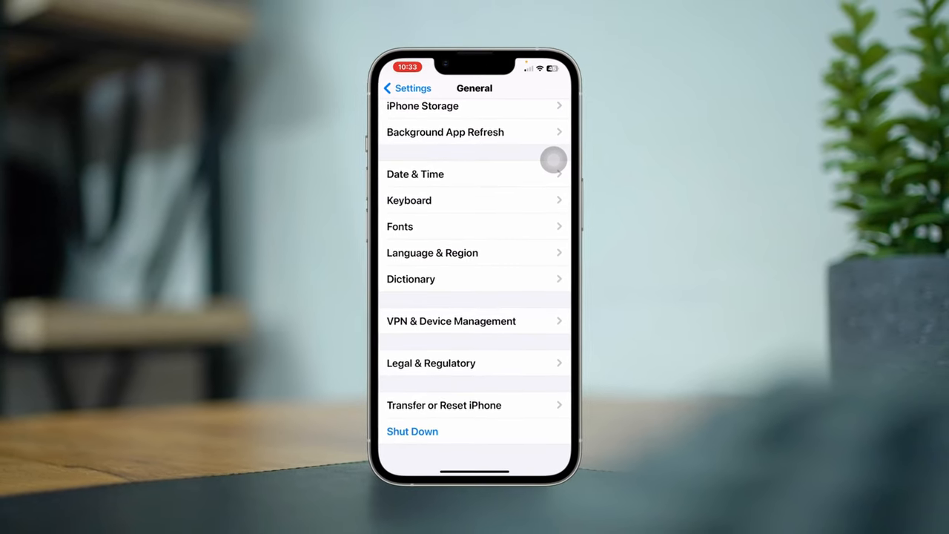
{"action": "left_click", "coordinate": [443, 405]}
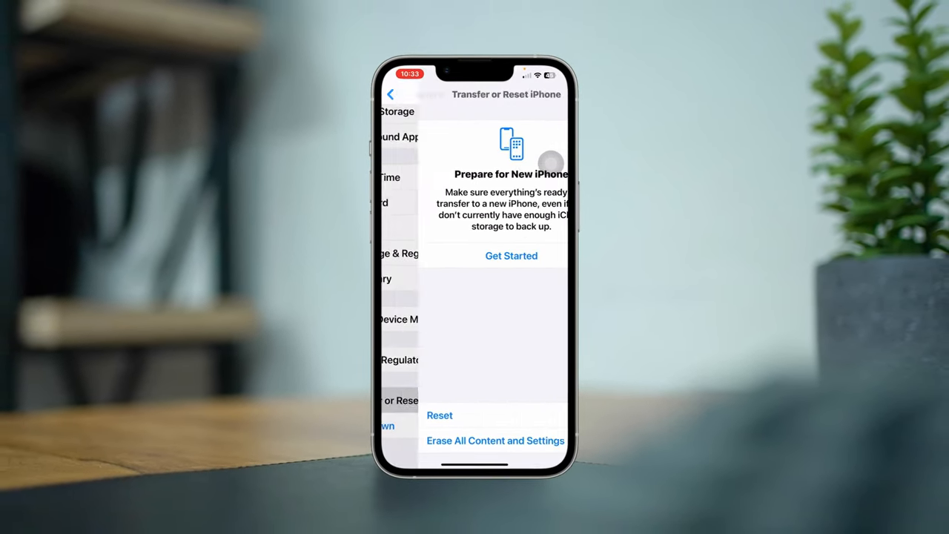
{"action": "left_click", "coordinate": [510, 255]}
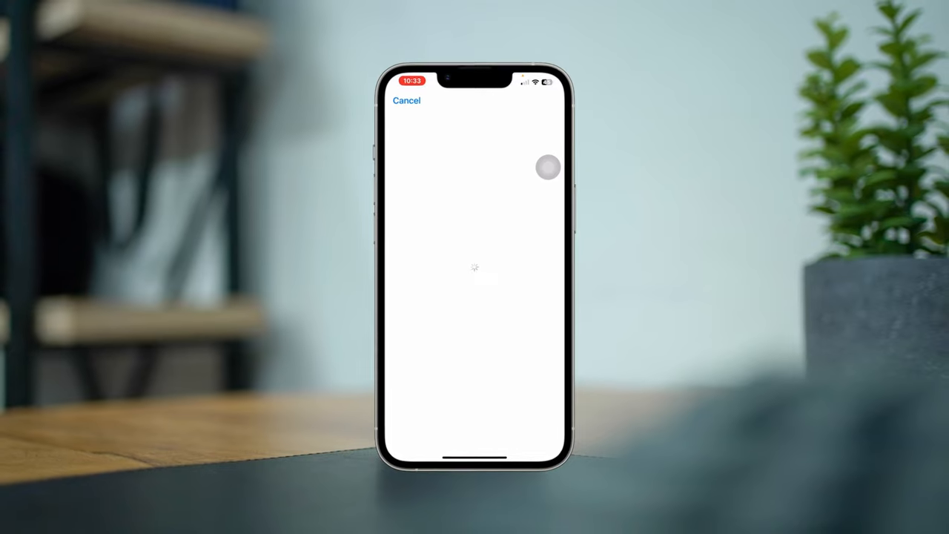